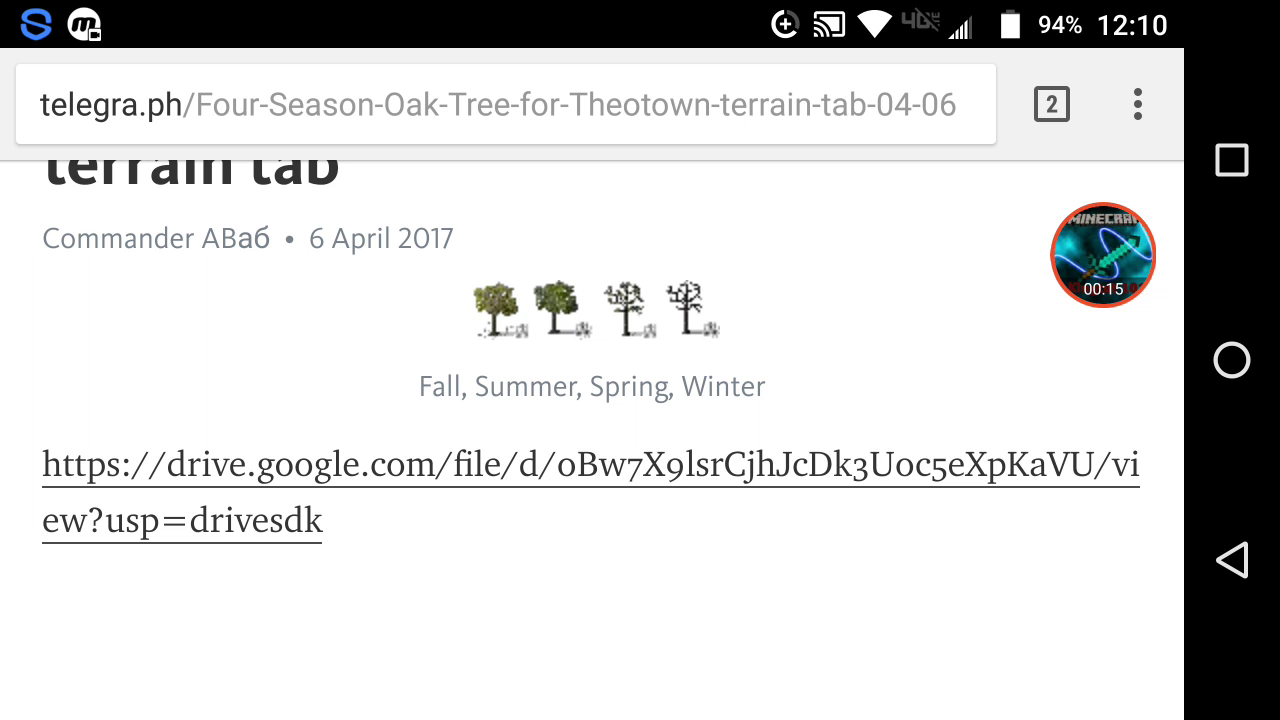
Download 4seasonoak.zip from the Google Drive link on the telegra.ph page.
click(1232, 160)
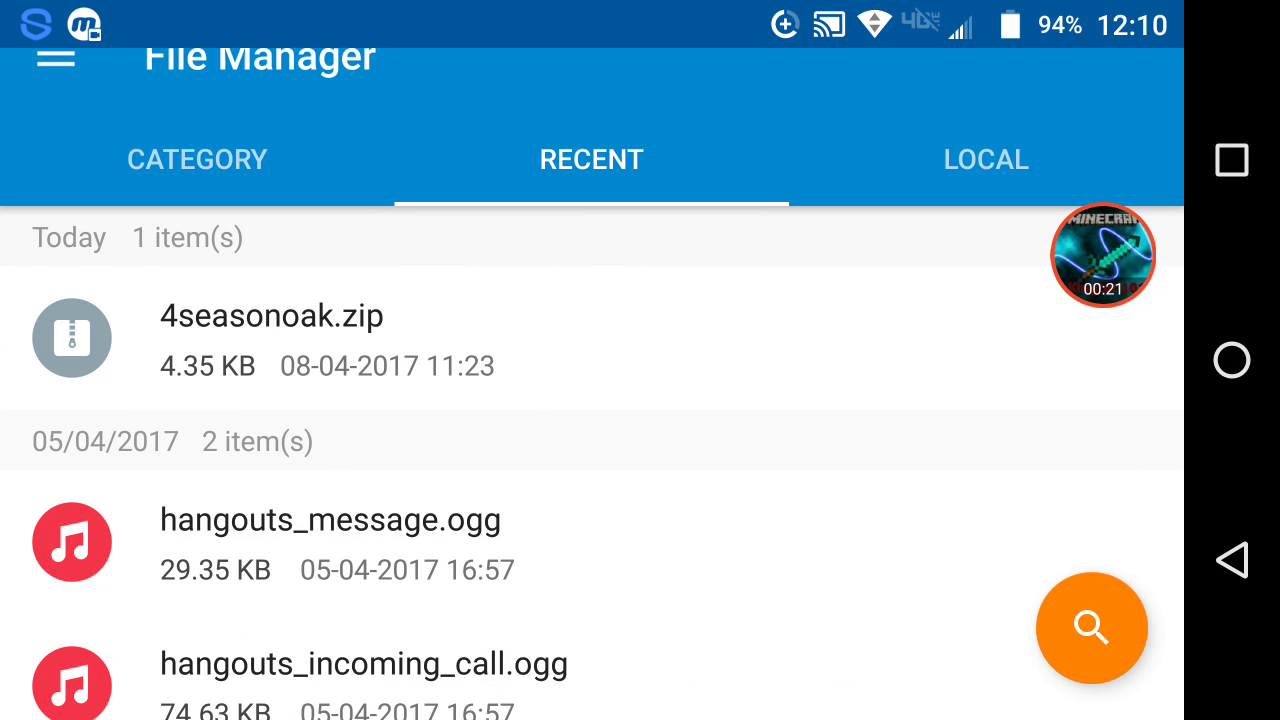
Unzip 4seasonoak.zip into Internal storage/TheoTown/plugins.
click(77, 341)
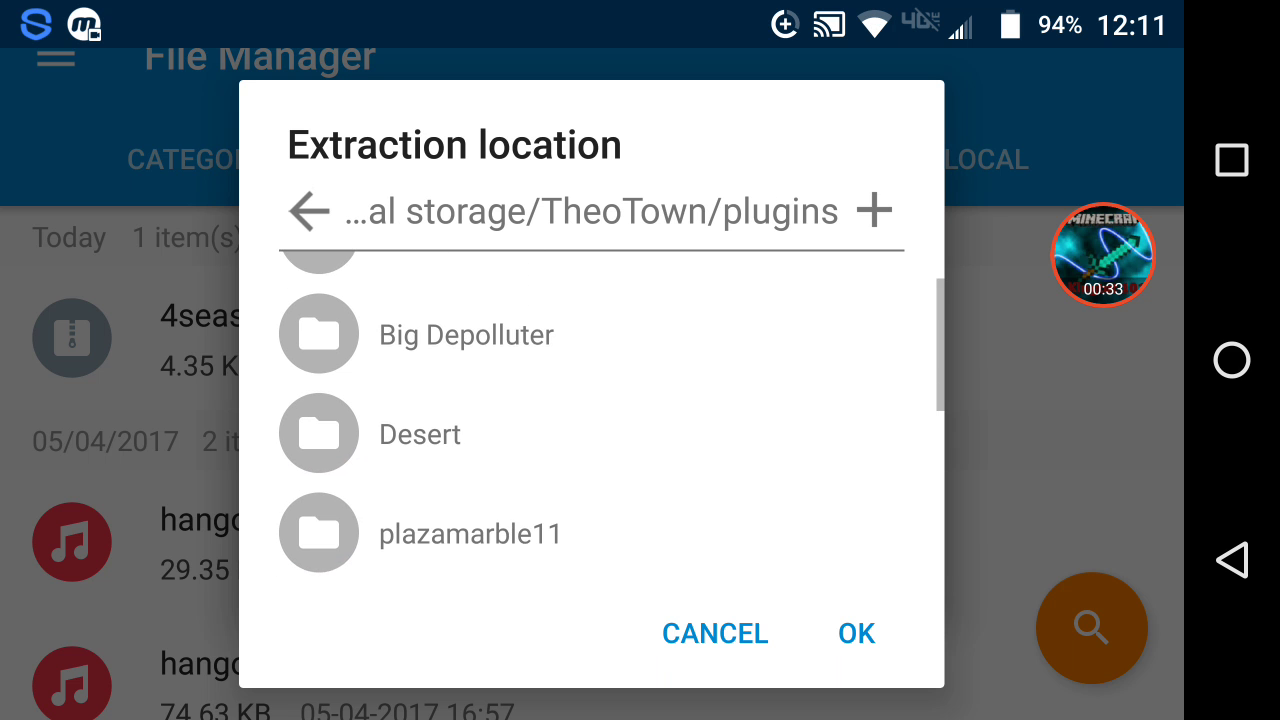
click(855, 633)
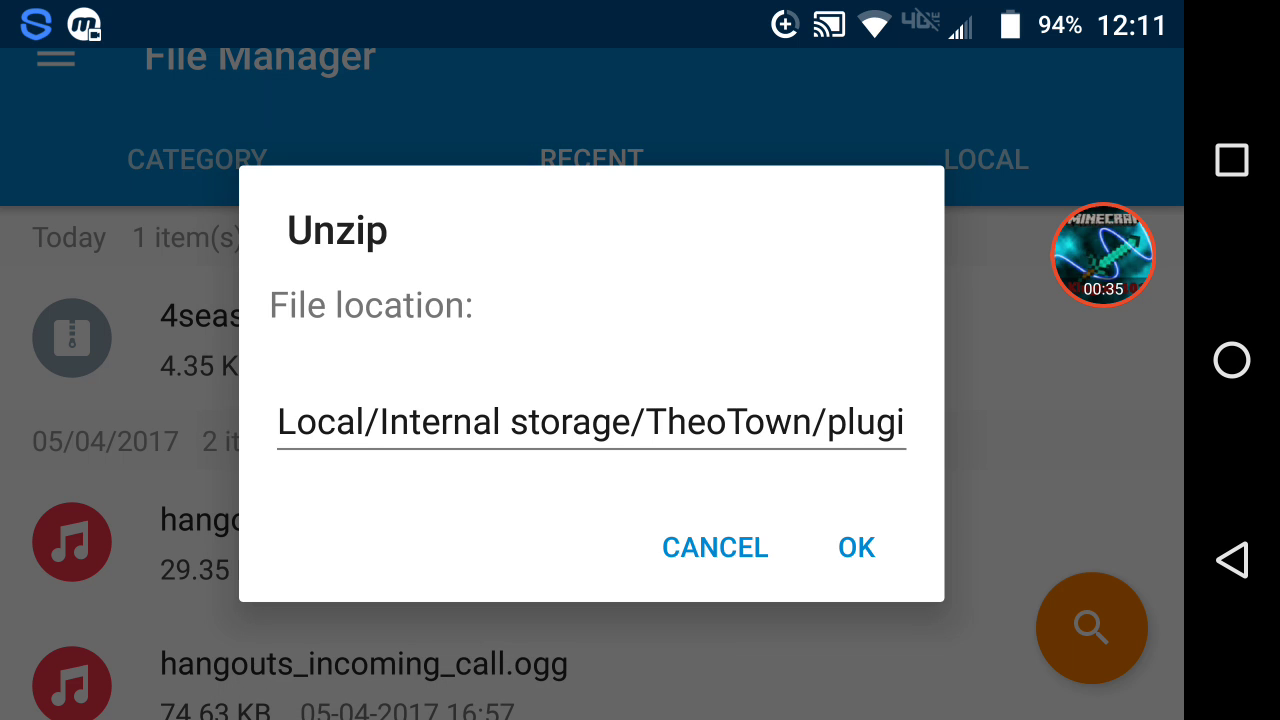
click(855, 548)
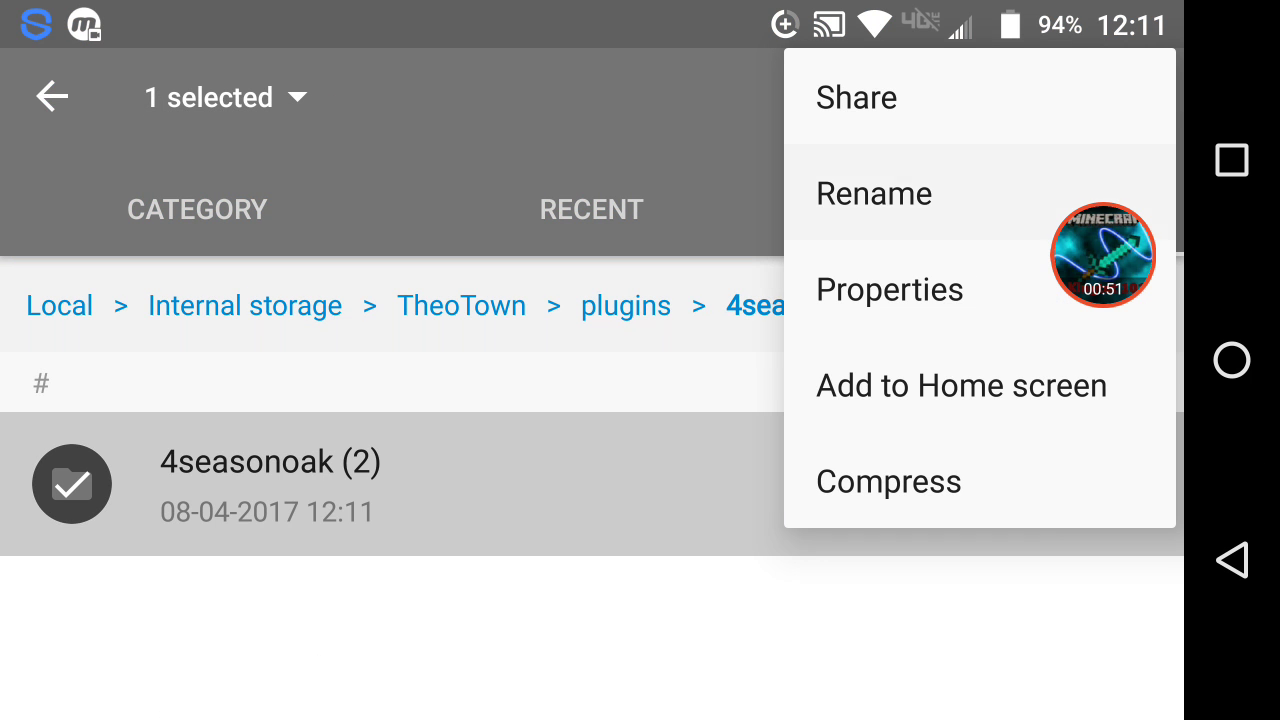
Rename the extracted 4seasonoak folder to '4seasonoak1'.
click(873, 193)
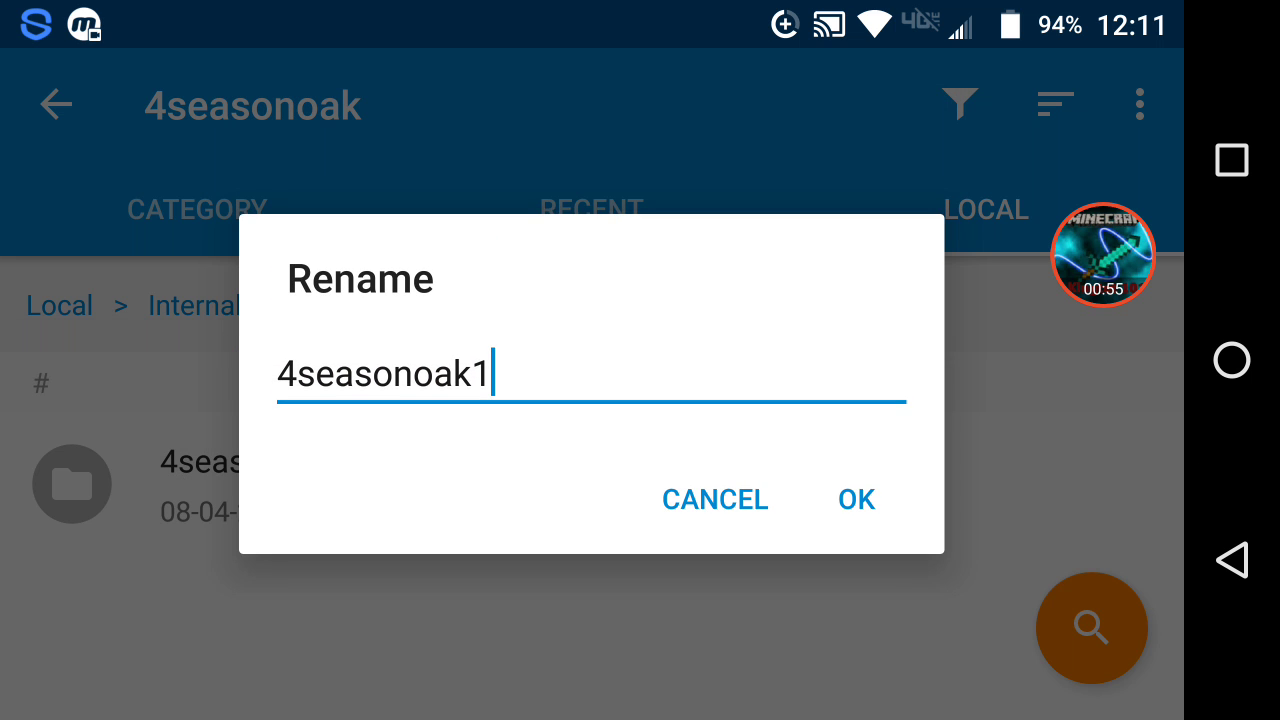
click(856, 499)
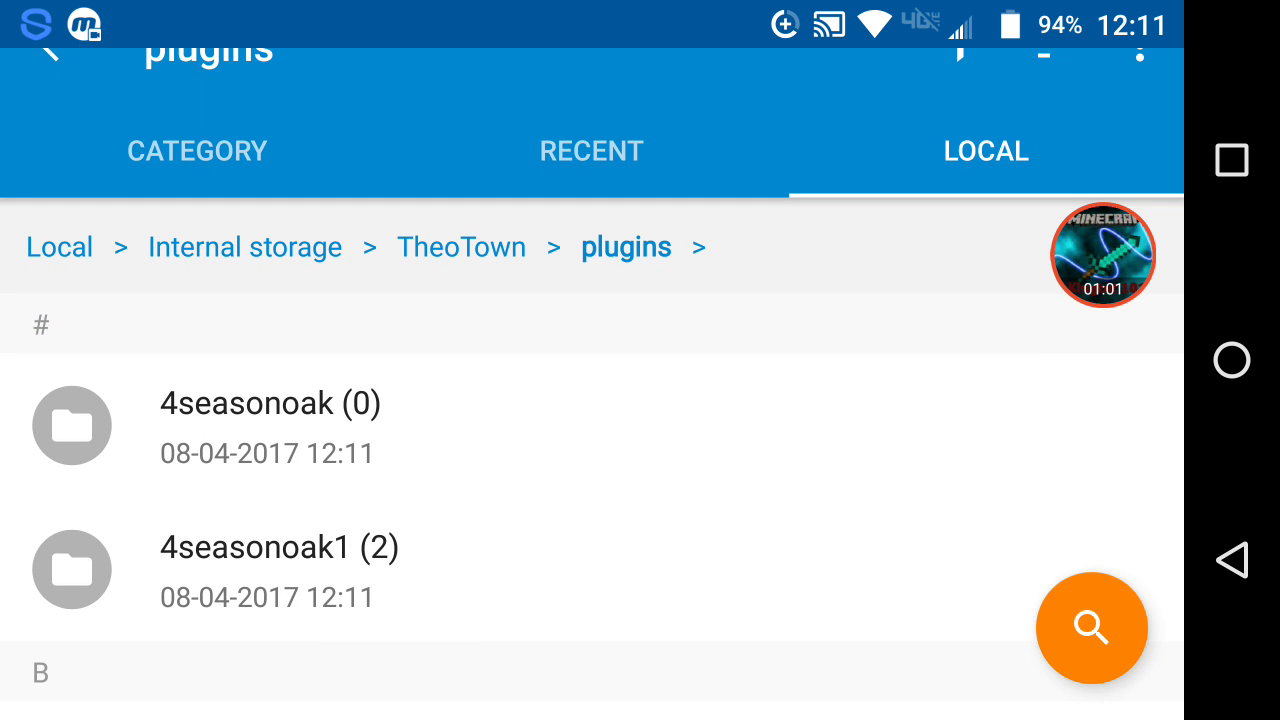
scroll(down, 3)
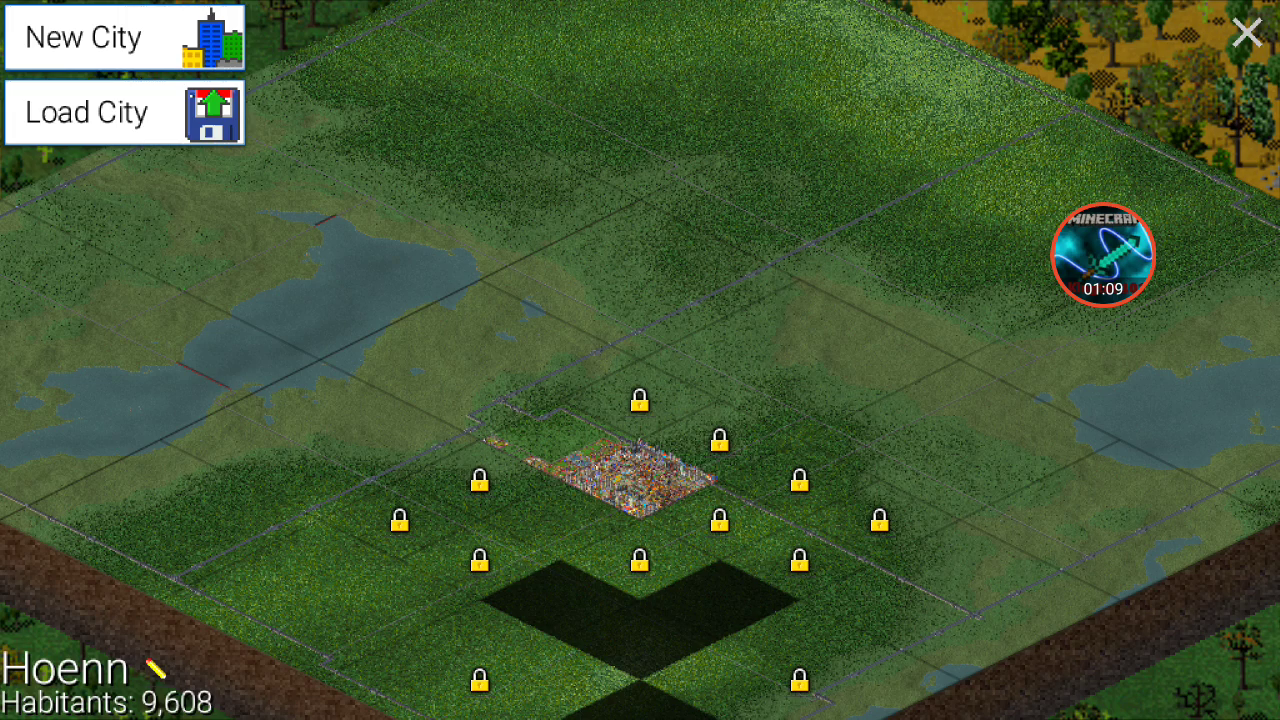
Load and start the saved Sandbox city.
click(90, 111)
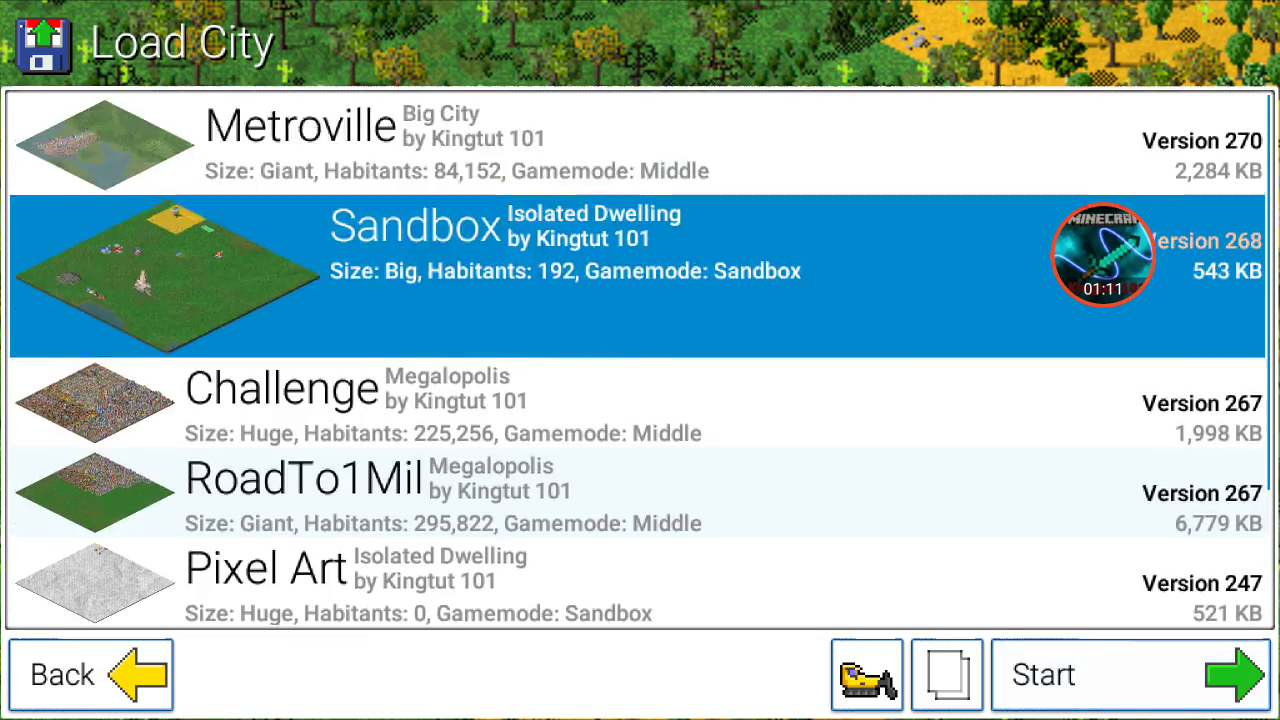
click(1129, 676)
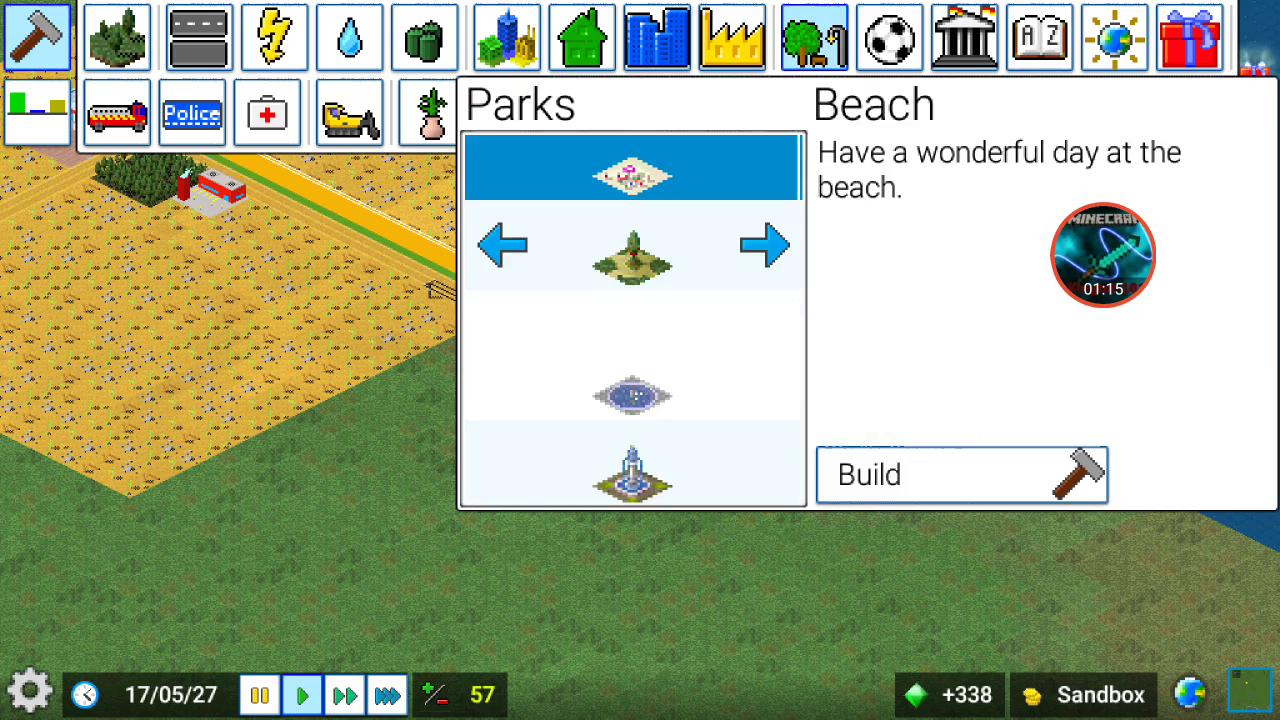
Select the four-season oak tree under Terrain and activate its build tool.
click(116, 37)
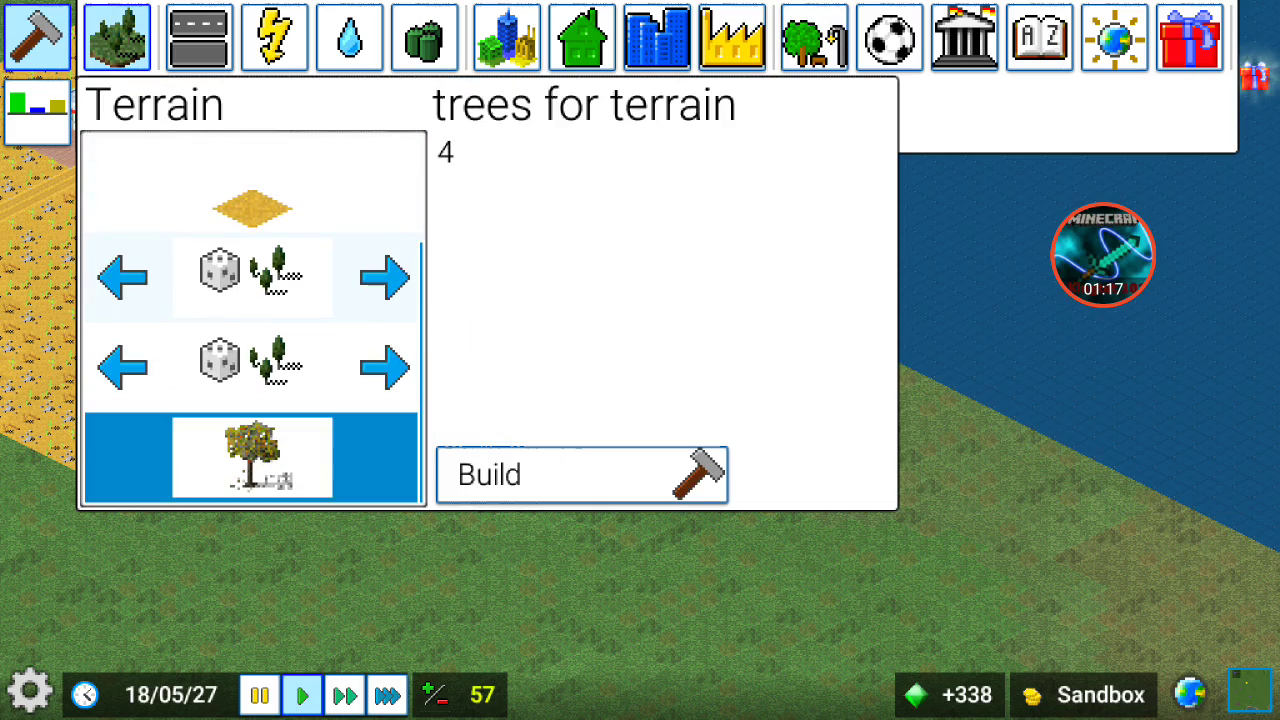
click(583, 475)
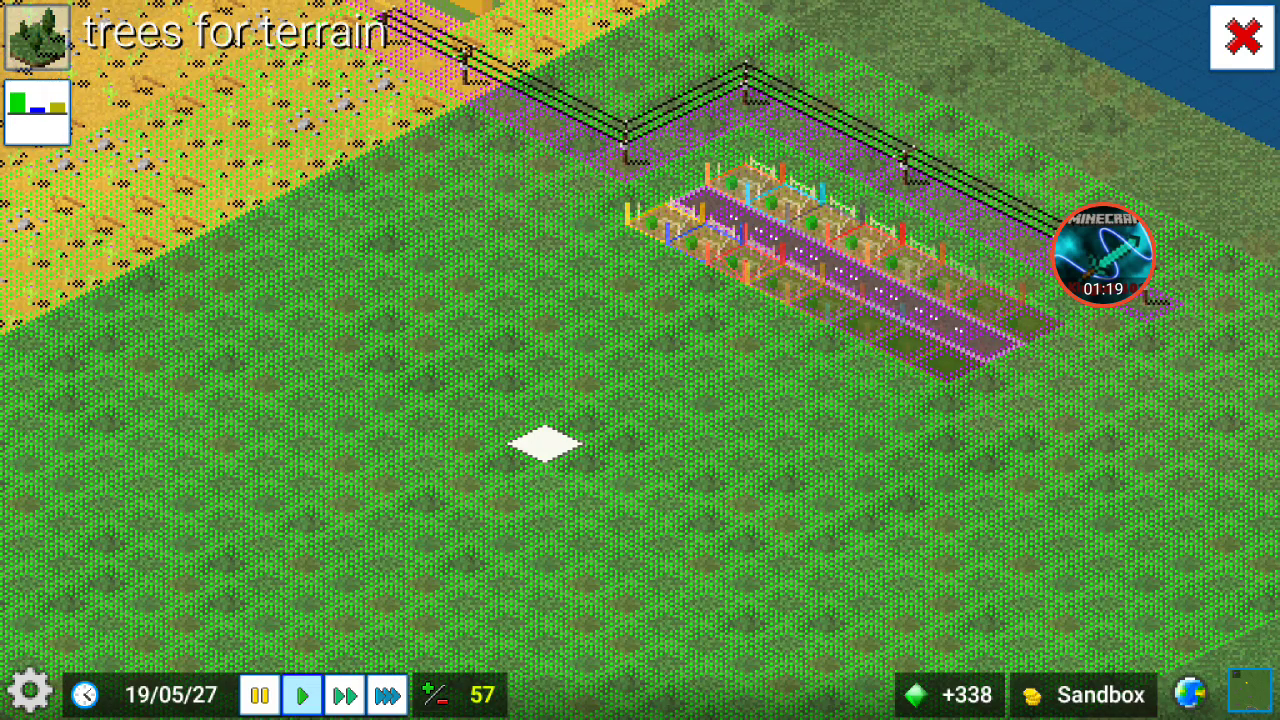